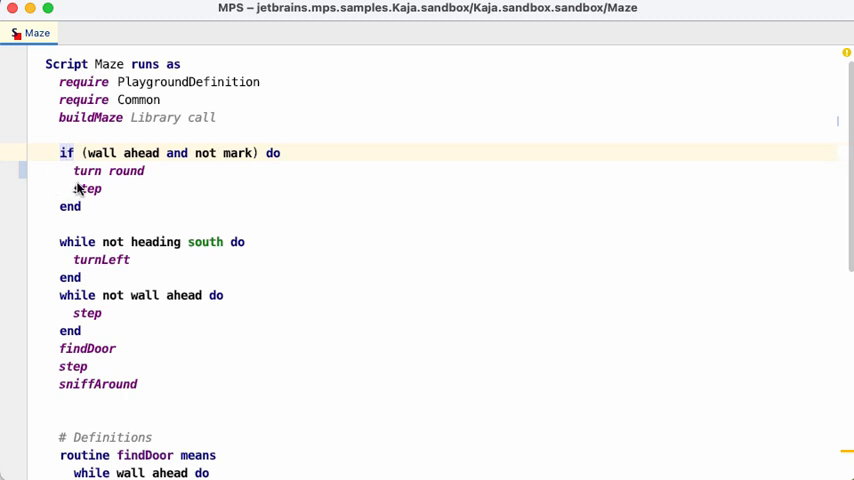
Show VCS annotations (commit, date, author, revision) beside every line of the Maze script
right_click(80, 188)
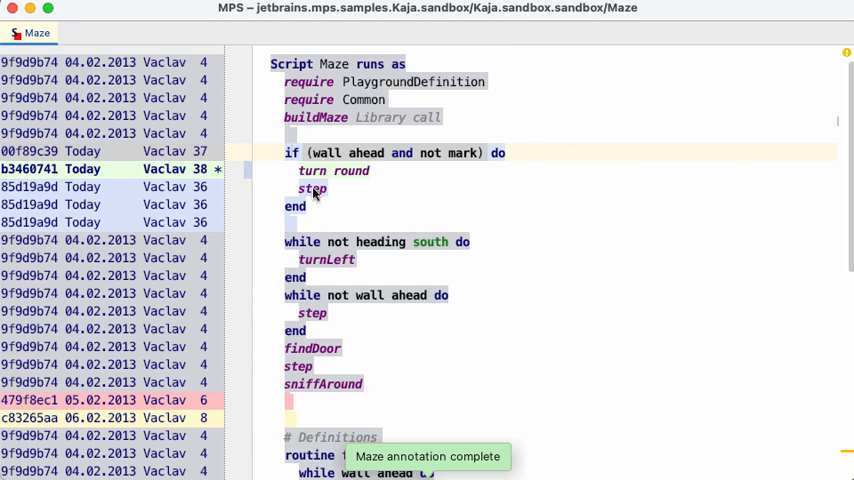
mouse_move(280, 182)
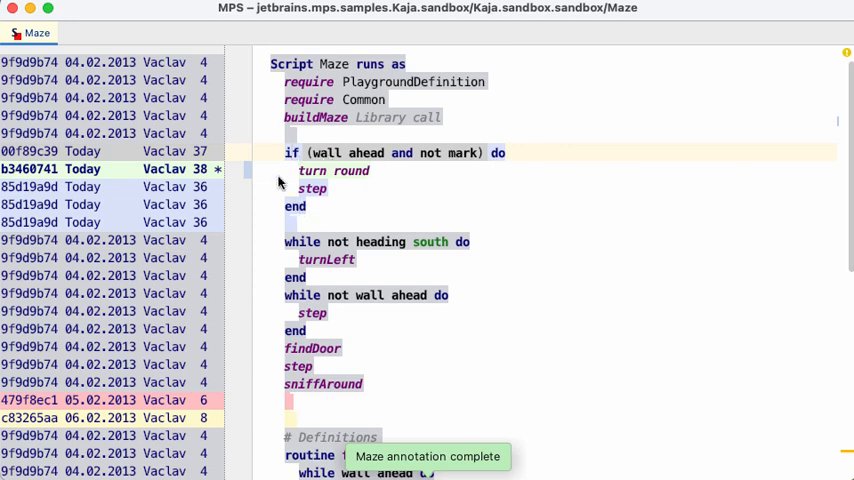
mouse_move(462, 268)
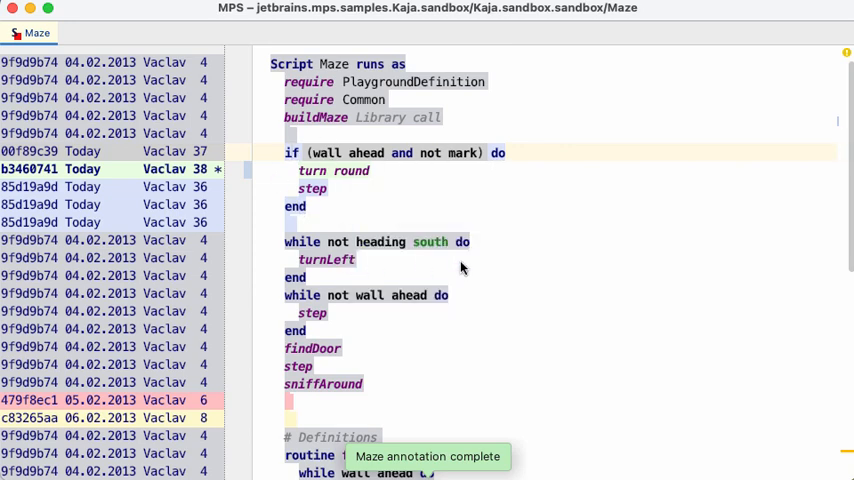
mouse_move(208, 196)
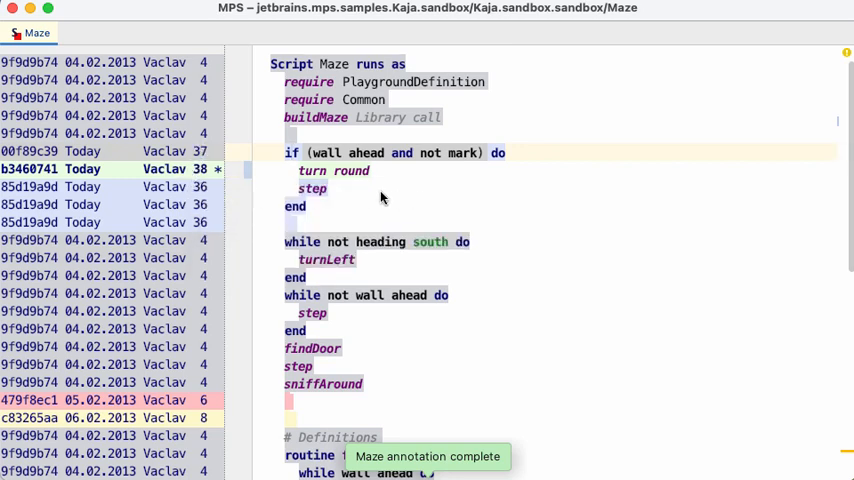
mouse_move(520, 204)
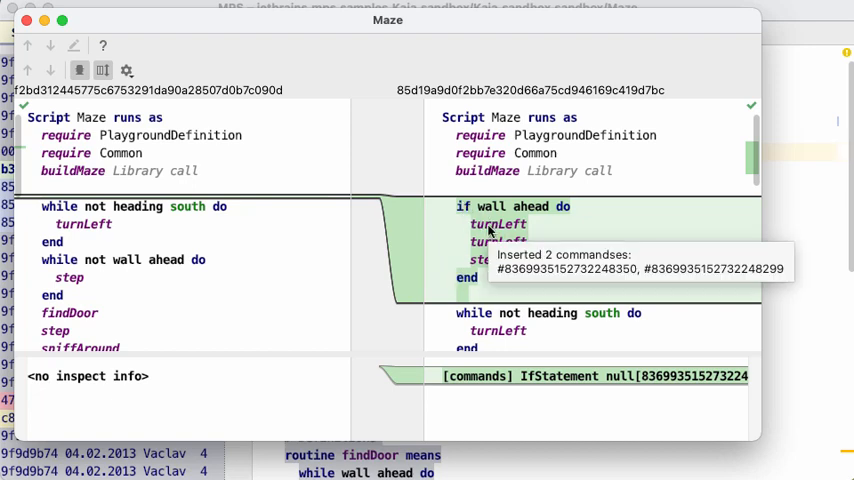
mouse_move(568, 218)
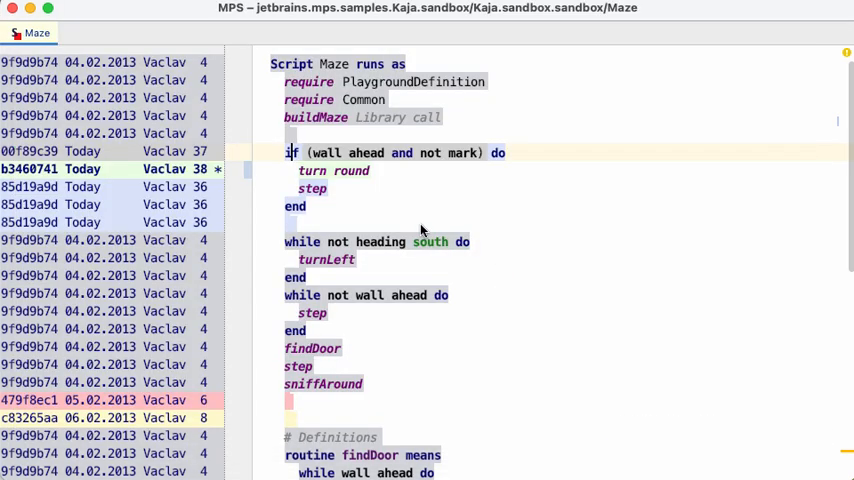
mouse_move(344, 184)
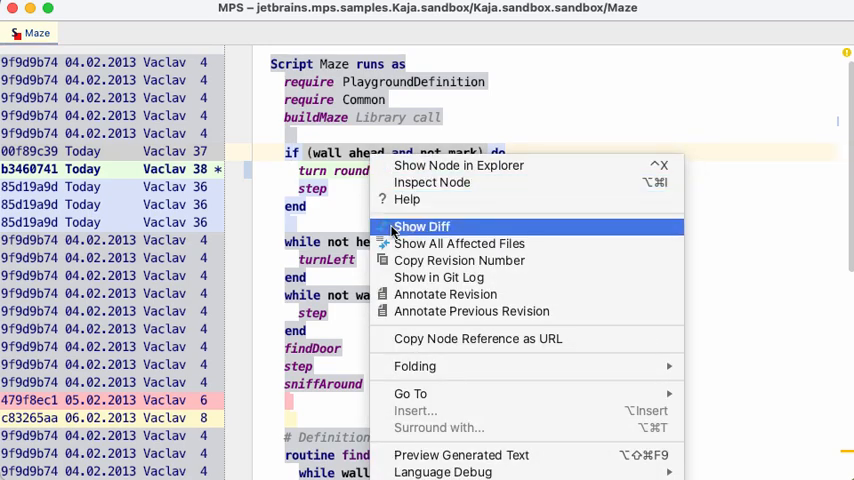
Show the diff of revisions 36 and 37 where the if condition became 'wall ahead and not mark'
left_click(422, 226)
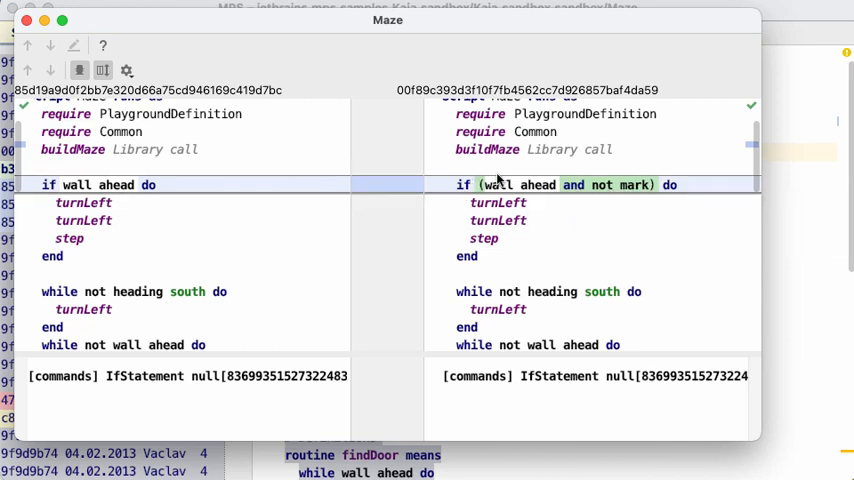
mouse_move(600, 224)
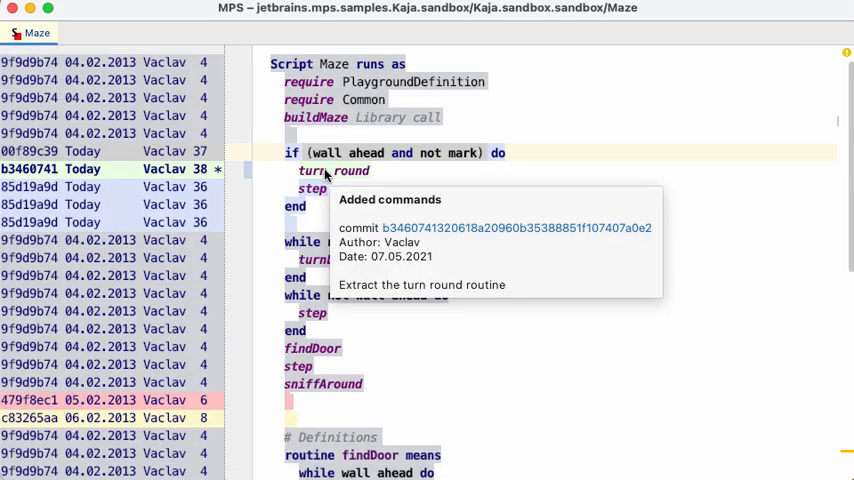
Show the diff for revision 38 where two turnLeft commands were replaced by turn round
right_click(324, 170)
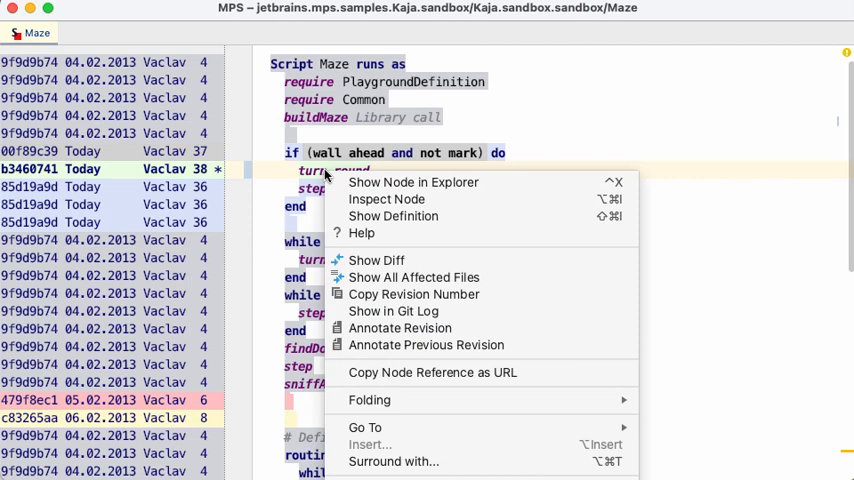
mouse_move(390, 264)
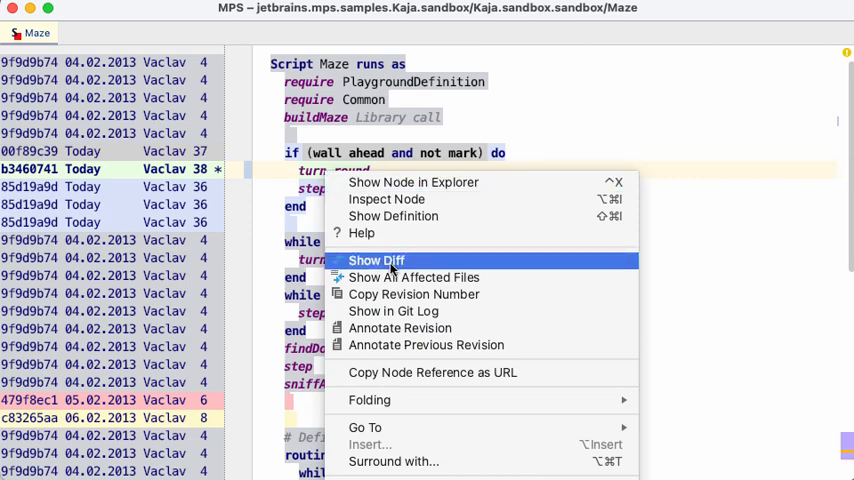
left_click(376, 260)
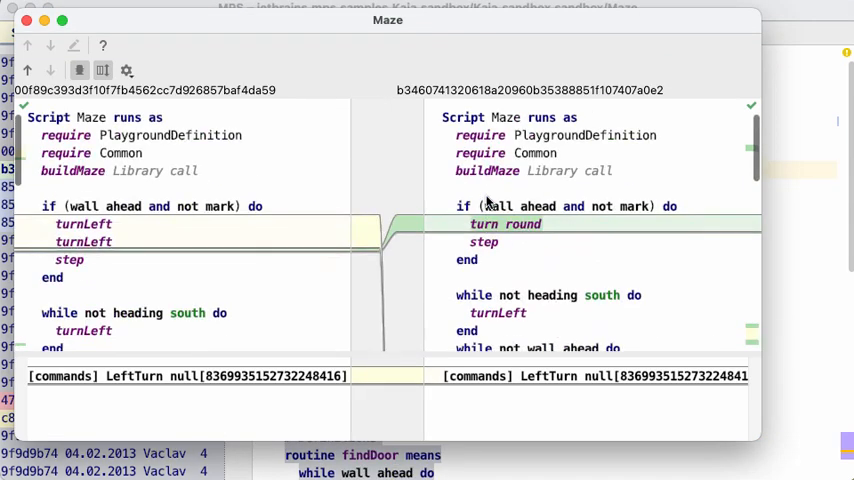
mouse_move(490, 200)
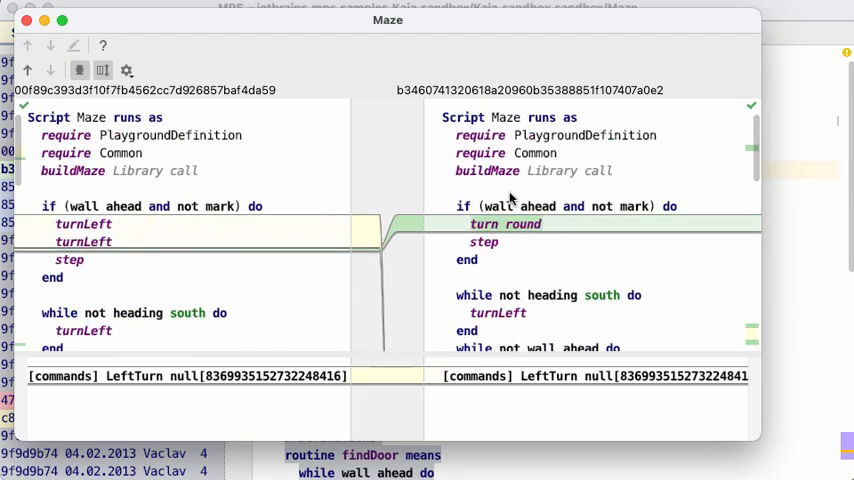
mouse_move(474, 238)
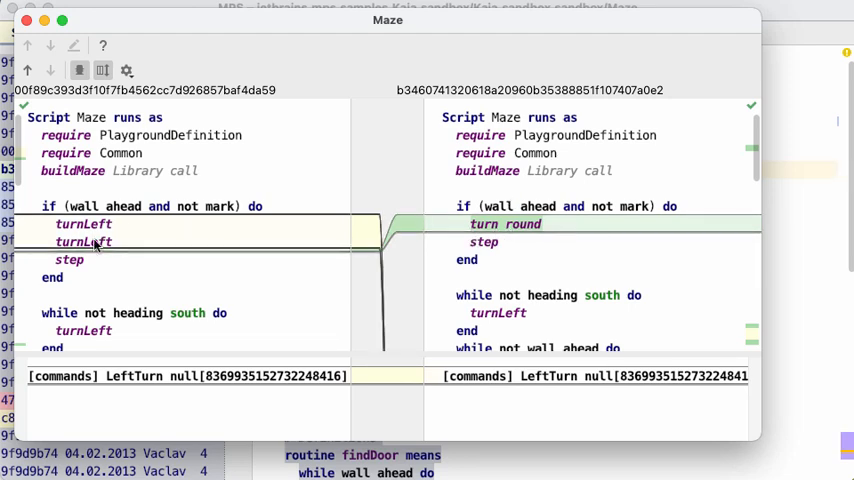
mouse_move(188, 232)
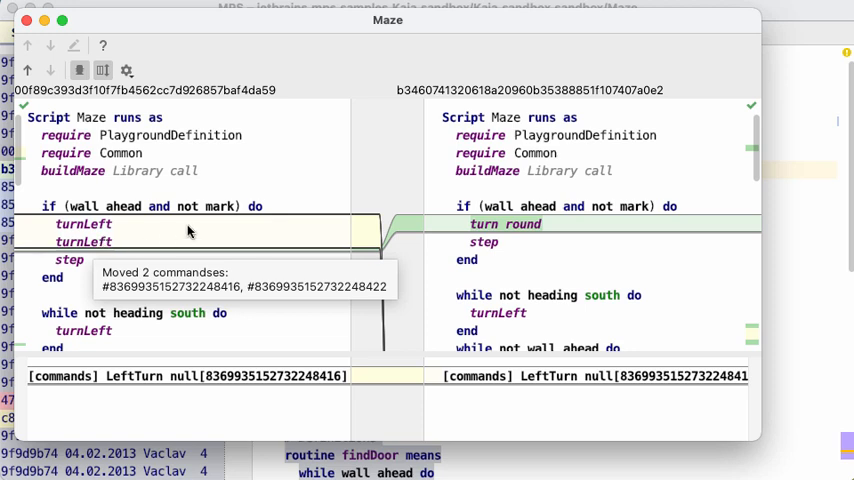
mouse_move(370, 240)
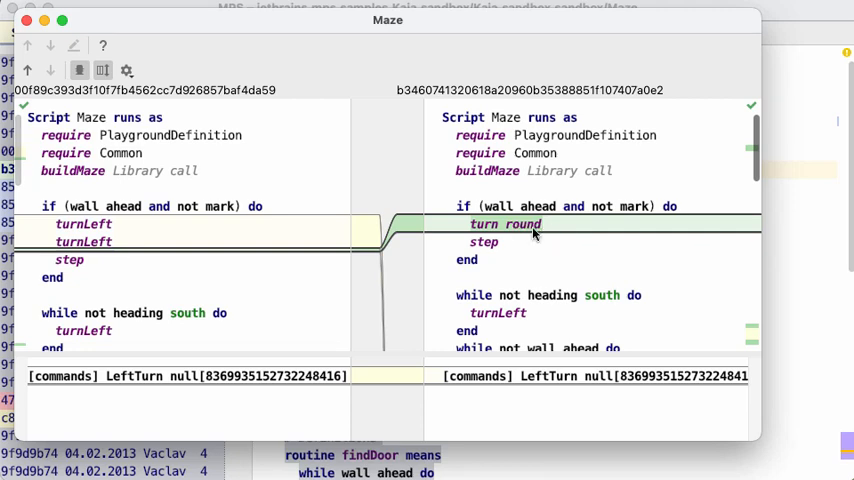
mouse_move(530, 224)
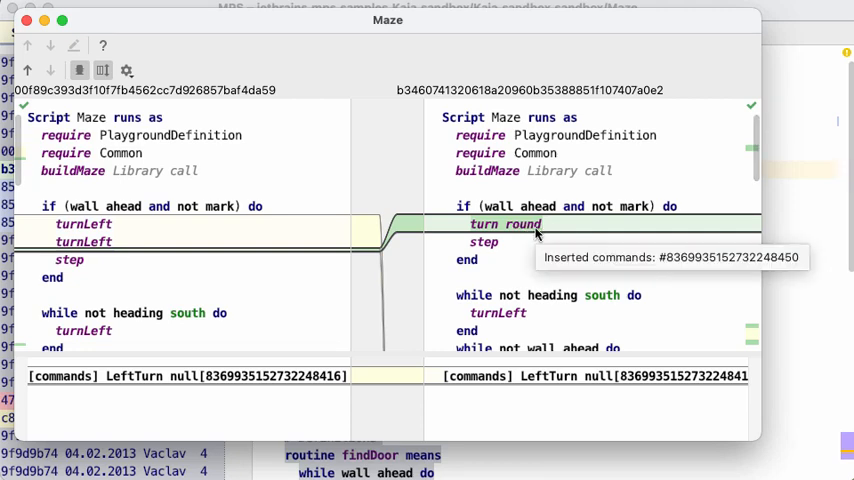
mouse_move(252, 236)
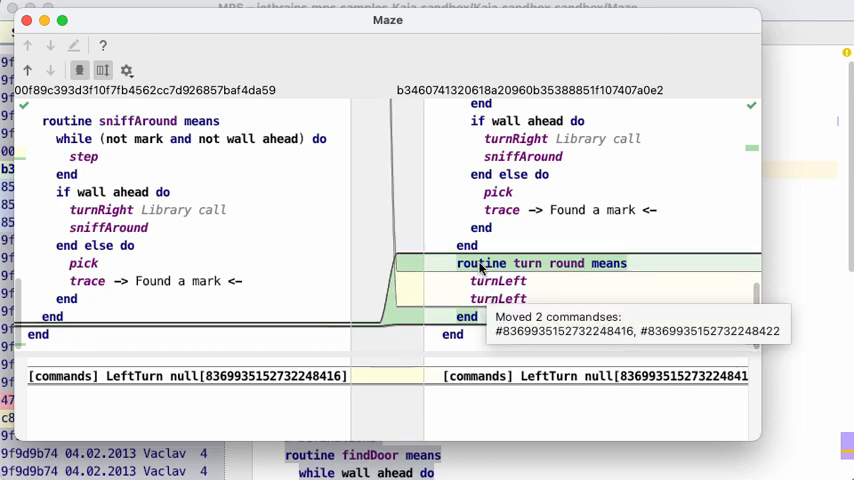
mouse_move(504, 232)
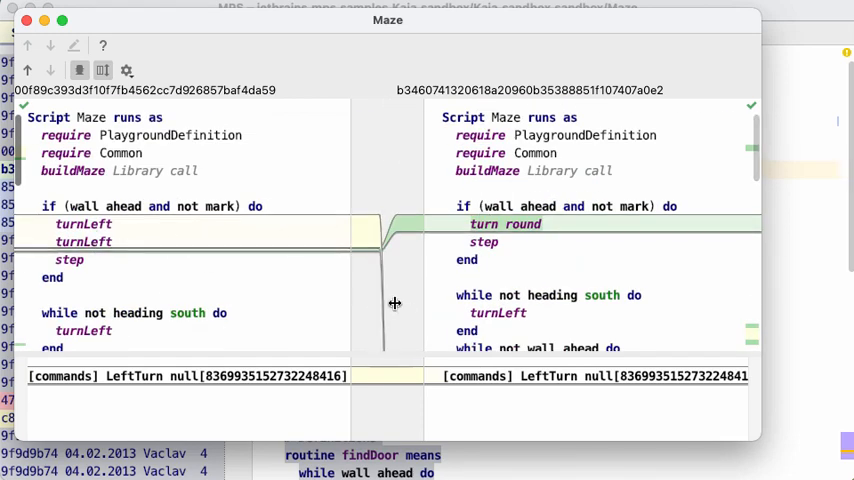
scroll("down", 3)
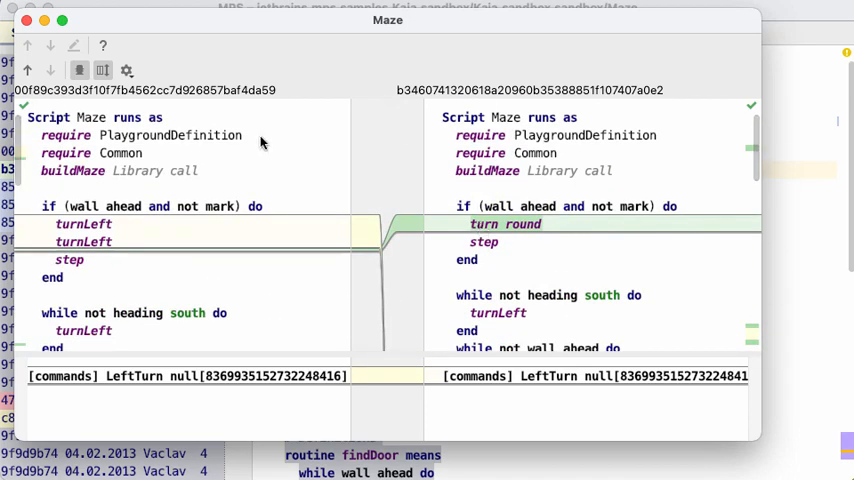
left_click(126, 72)
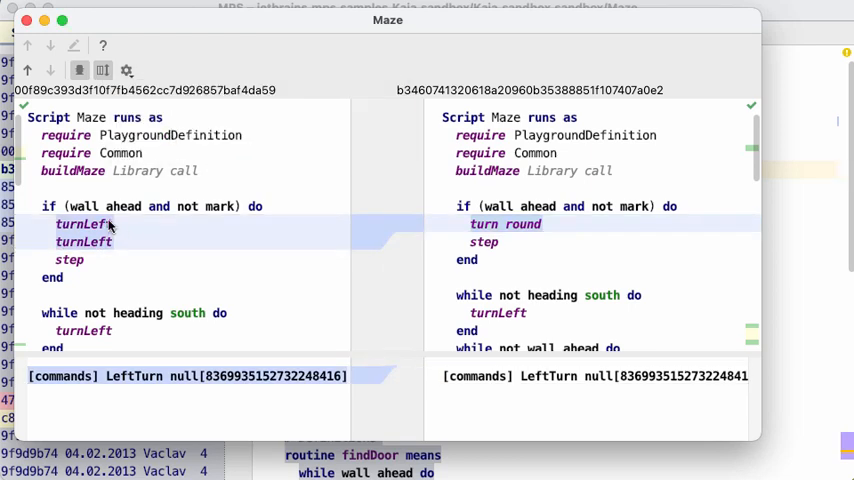
mouse_move(512, 244)
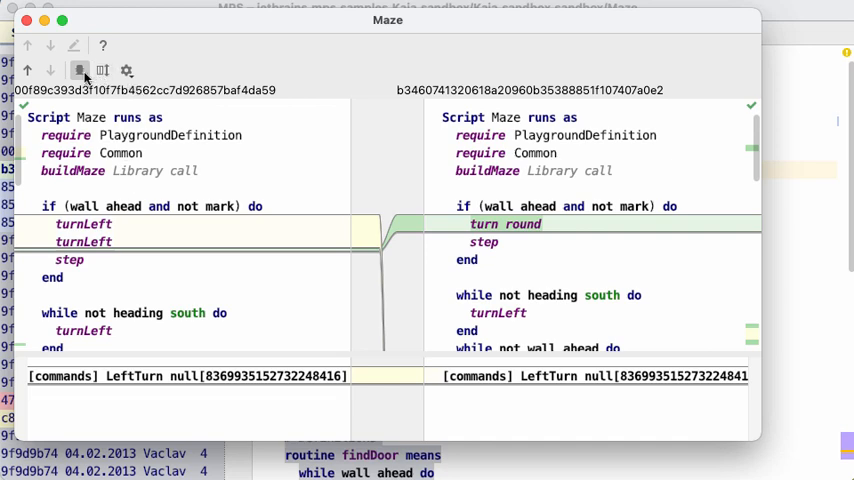
mouse_move(104, 70)
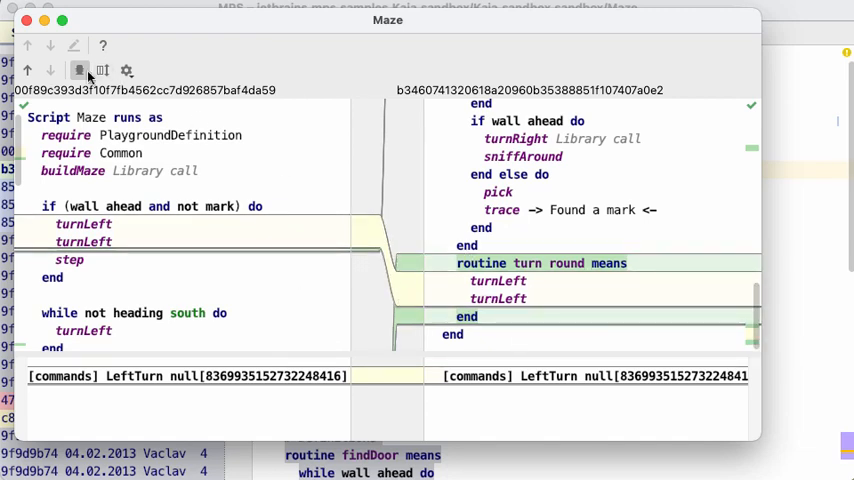
Unsync diff scrolling so the revised side's turn round routine sits beside the original if block
left_click(102, 70)
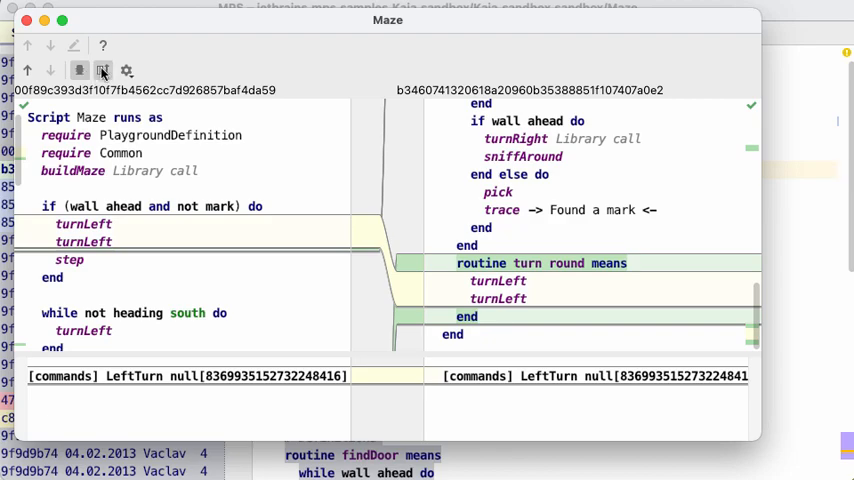